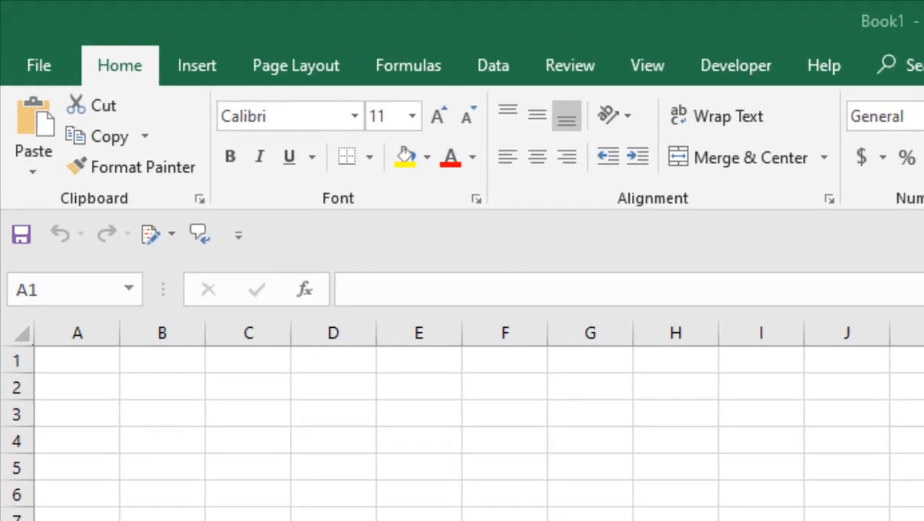
Open the File menu's Info page to reach the Check for Issues options.
{"action": "left_click", "coordinate": [38, 65]}
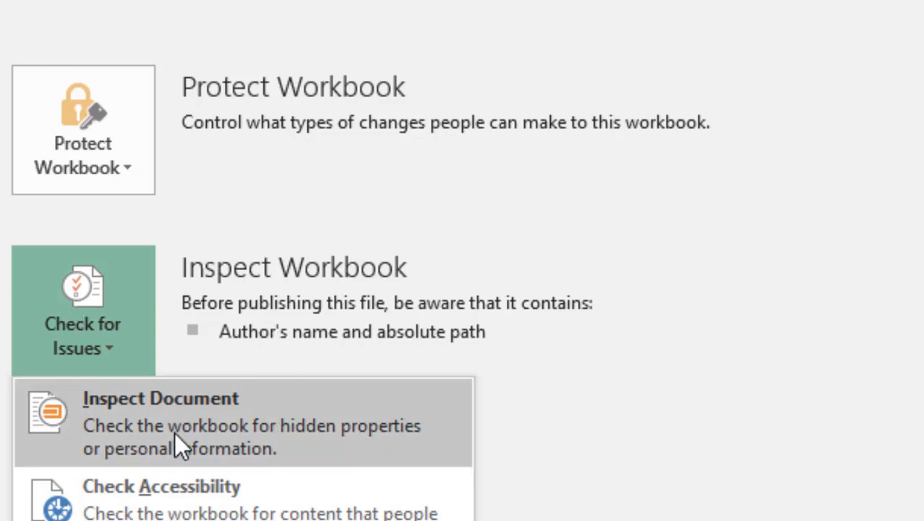
Run Inspect Document on all content types to find author and absolute path.
{"action": "left_click", "coordinate": [160, 398]}
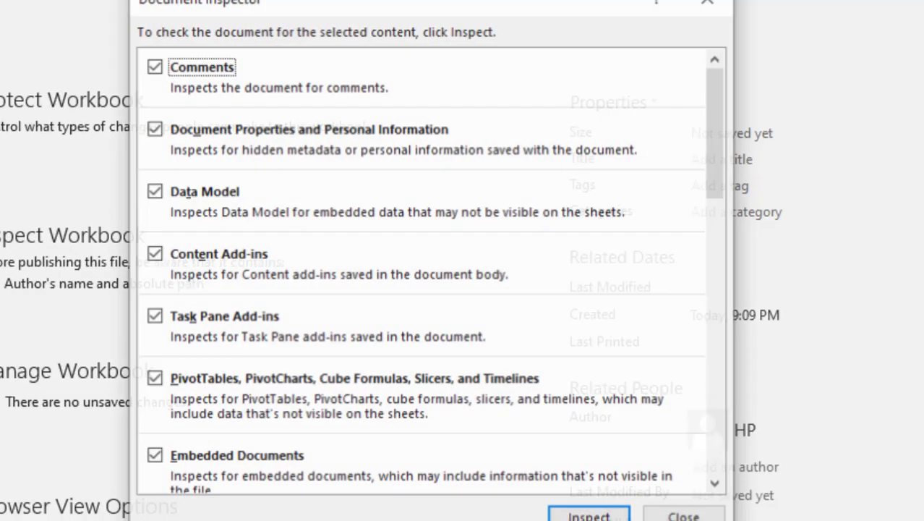
{"action": "left_click", "coordinate": [588, 513]}
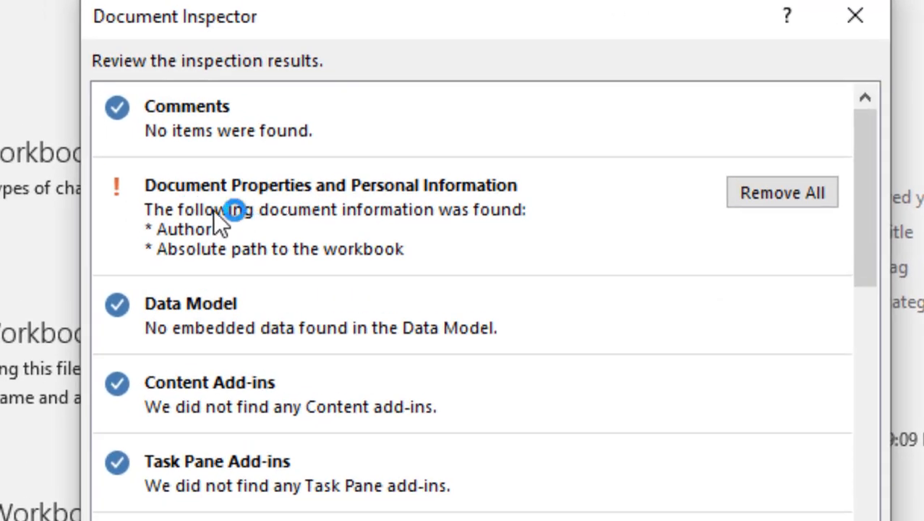
{"action": "mouse_move", "coordinate": [468, 198]}
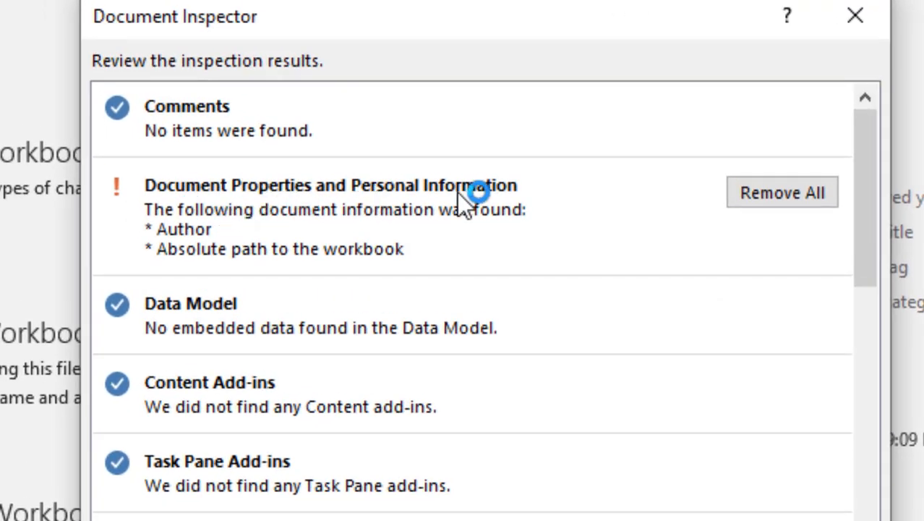
{"action": "mouse_move", "coordinate": [271, 220]}
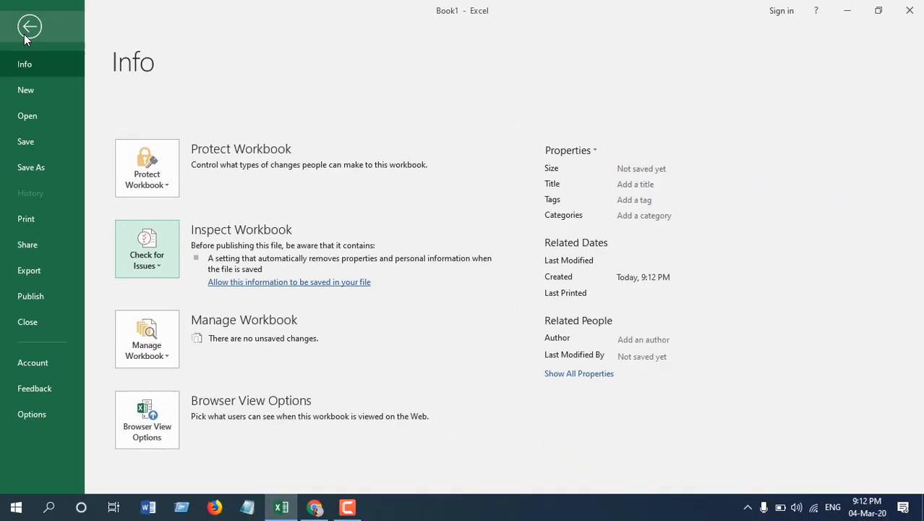
{"action": "left_click", "coordinate": [30, 27]}
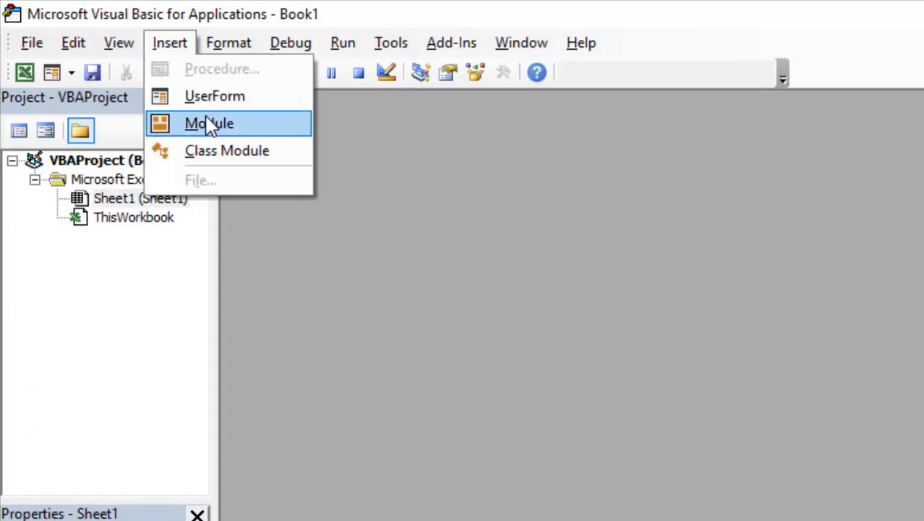
Insert a new module for the remove macro setting RemovePersonalInformation to True.
{"action": "left_click", "coordinate": [209, 123]}
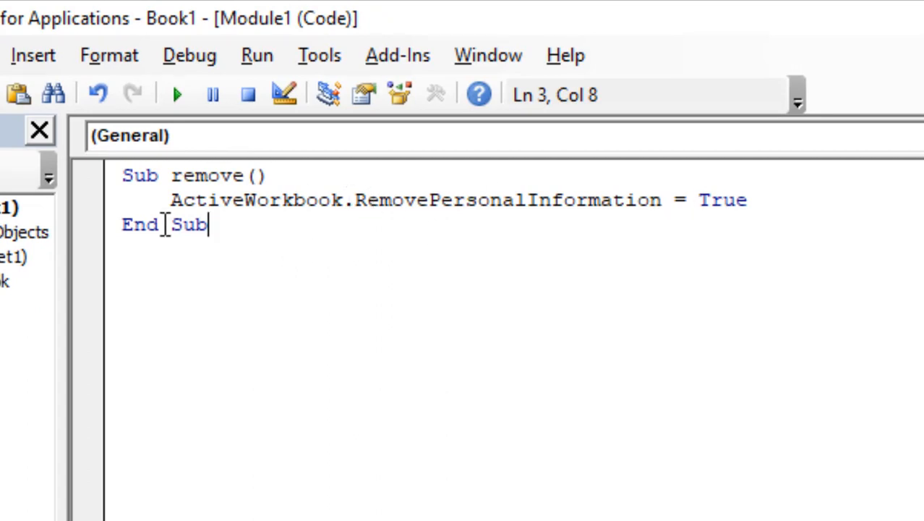
{"action": "mouse_move", "coordinate": [178, 94]}
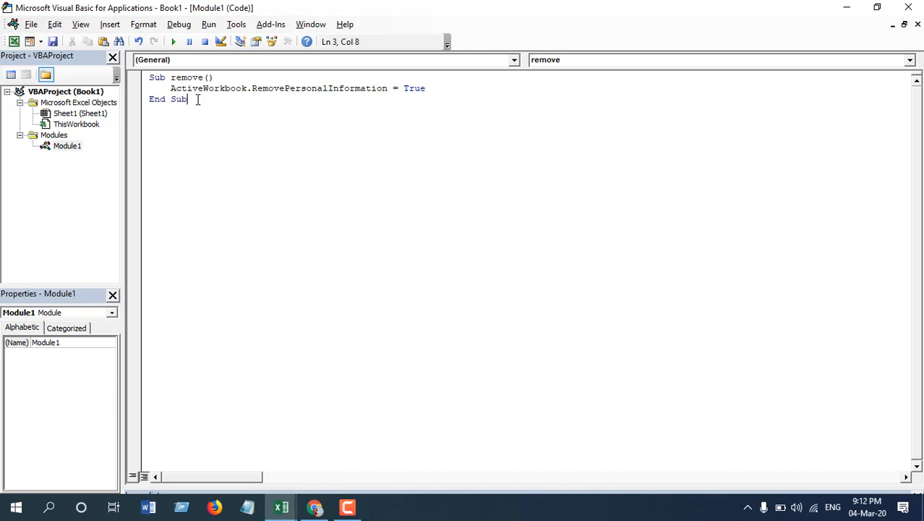
{"action": "mouse_move", "coordinate": [161, 154]}
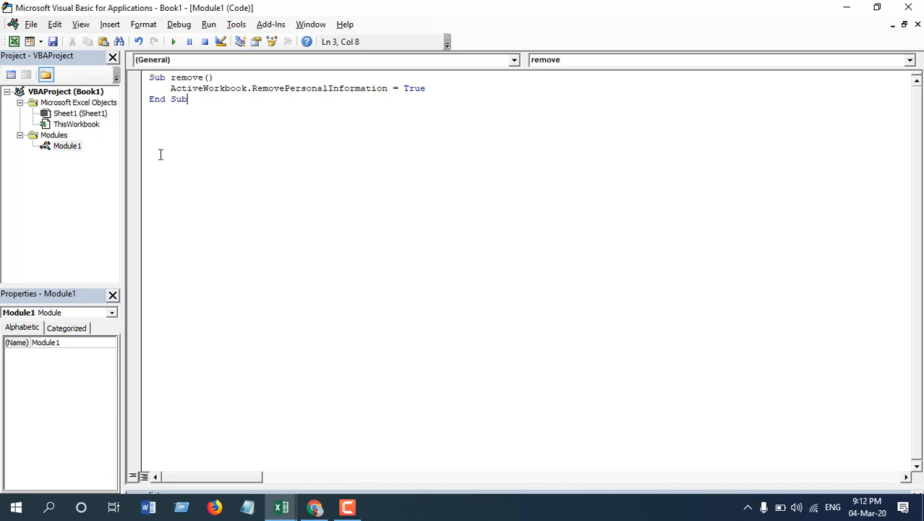
{"action": "mouse_move", "coordinate": [206, 149]}
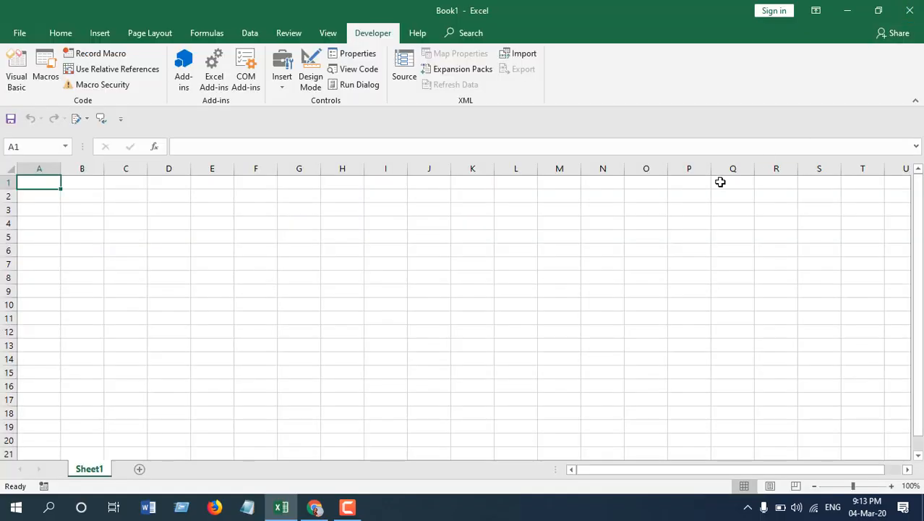
{"action": "mouse_move", "coordinate": [405, 474]}
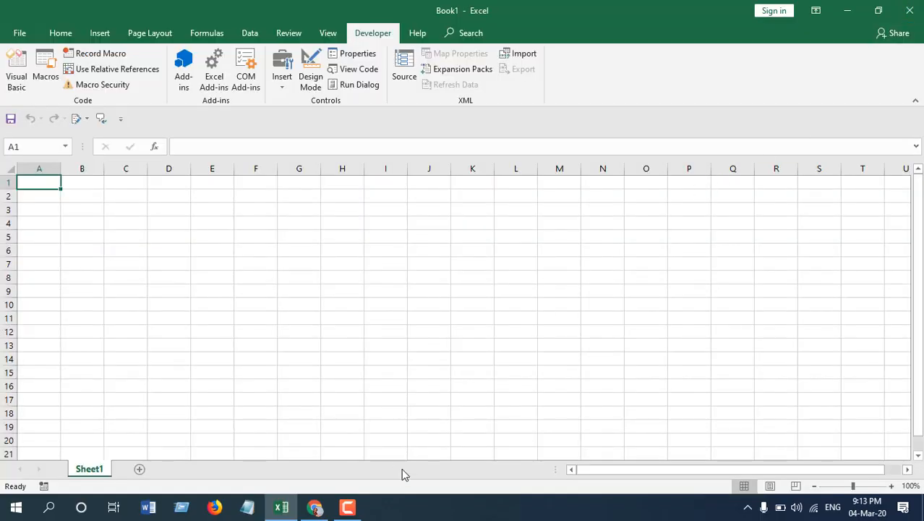